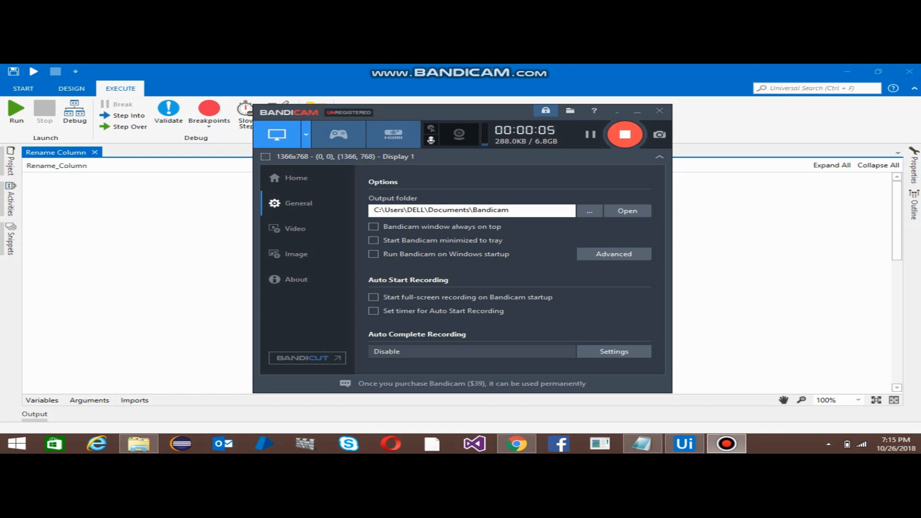
# Step: Stop the recorder overlay and preview the MyExcel workbook in the Test folder
pyautogui.click(637, 111)
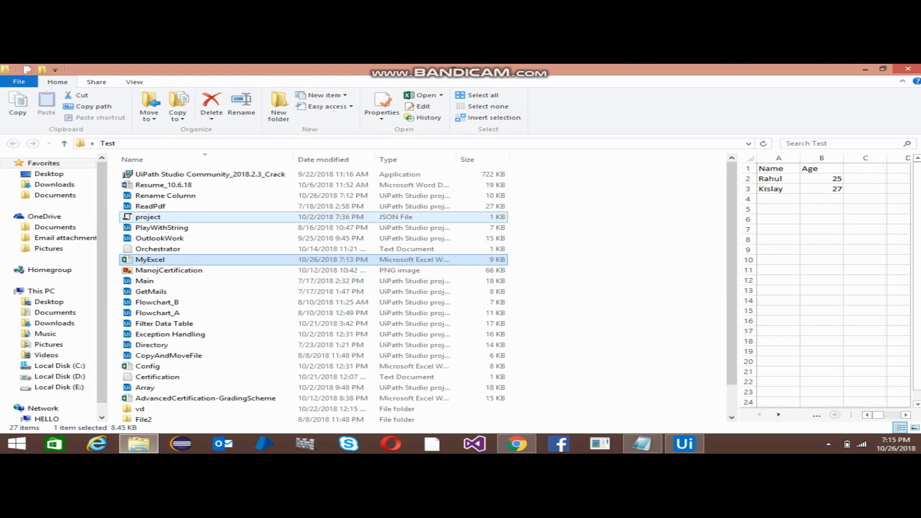
# Step: Open MyExcel.xlsx and inspect the four headerless name-age rows on Sheet1
pyautogui.click(150, 259)
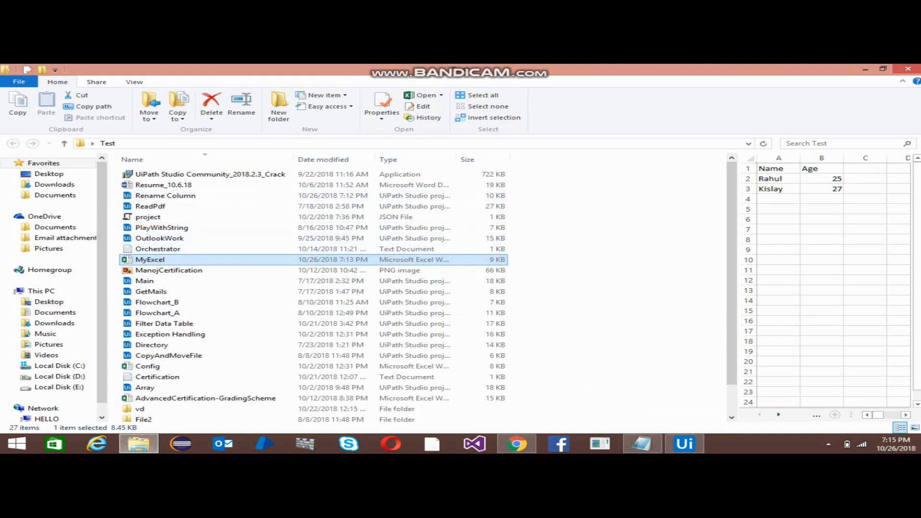
pyautogui.doubleClick(150, 259)
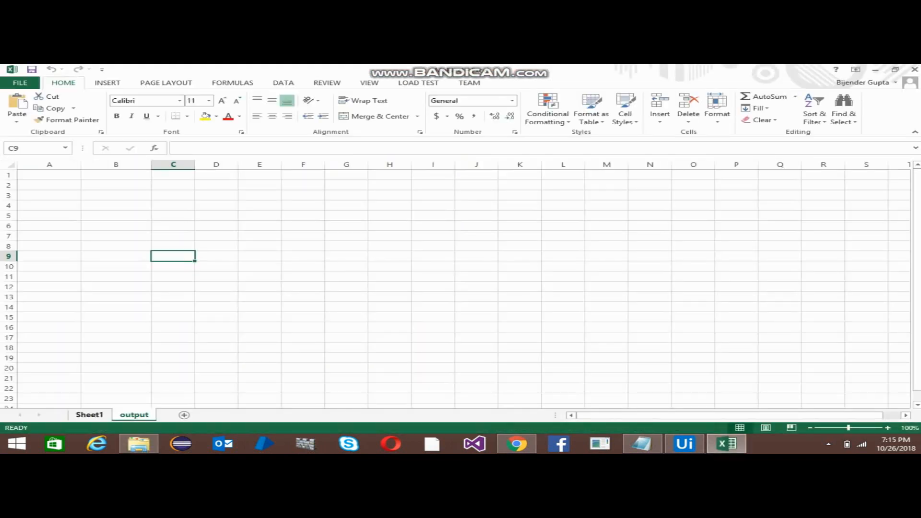
pyautogui.click(89, 415)
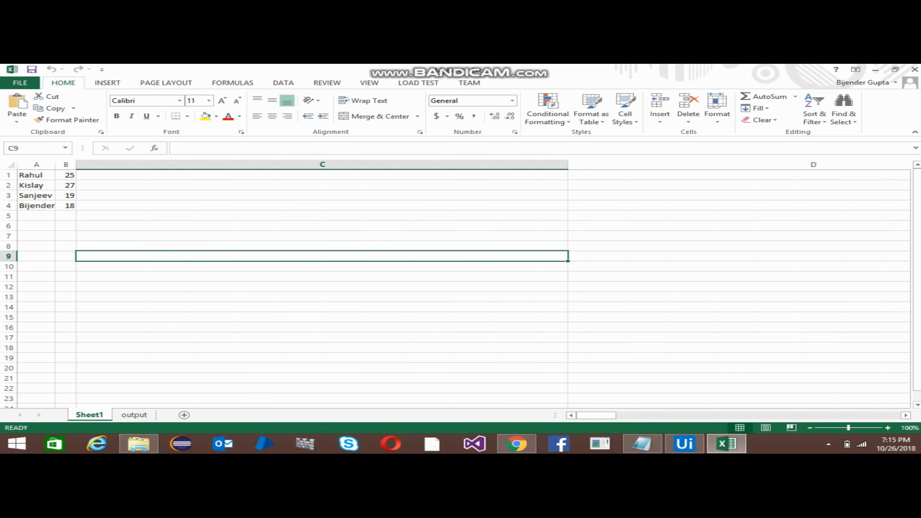
pyautogui.click(35, 174)
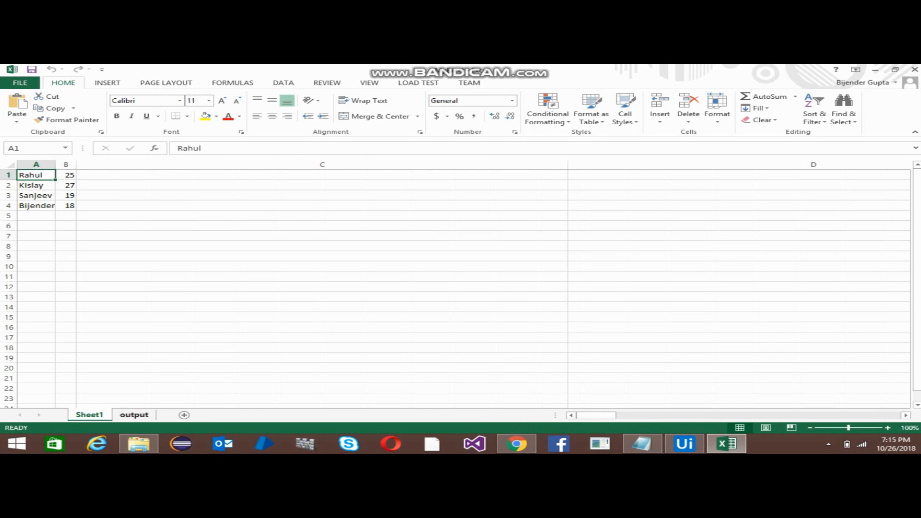
# Step: Check the empty output sheet against Sheet1, then return to the Rename Column workflow
pyautogui.click(134, 414)
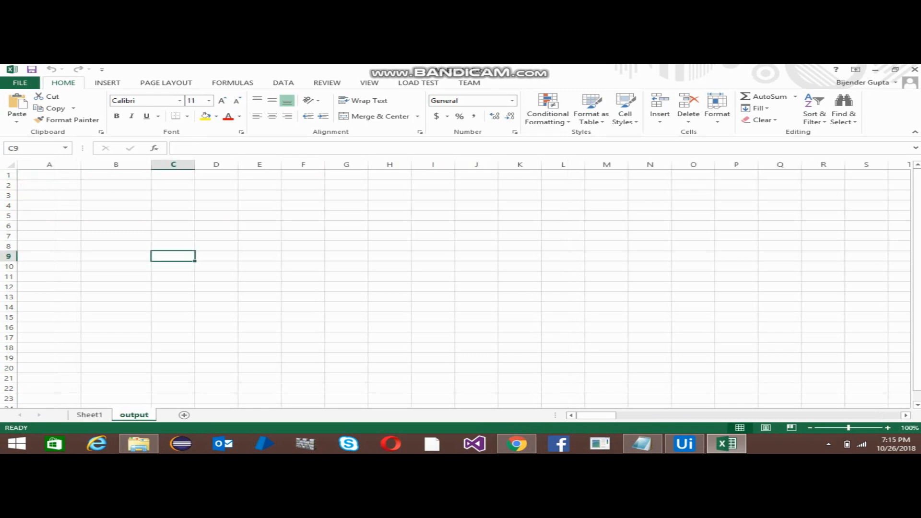
pyautogui.click(89, 415)
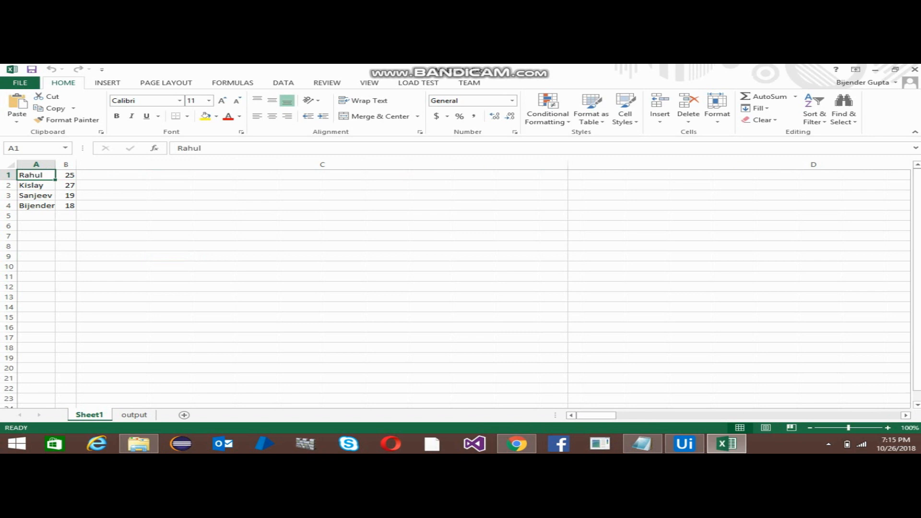
pyautogui.click(683, 443)
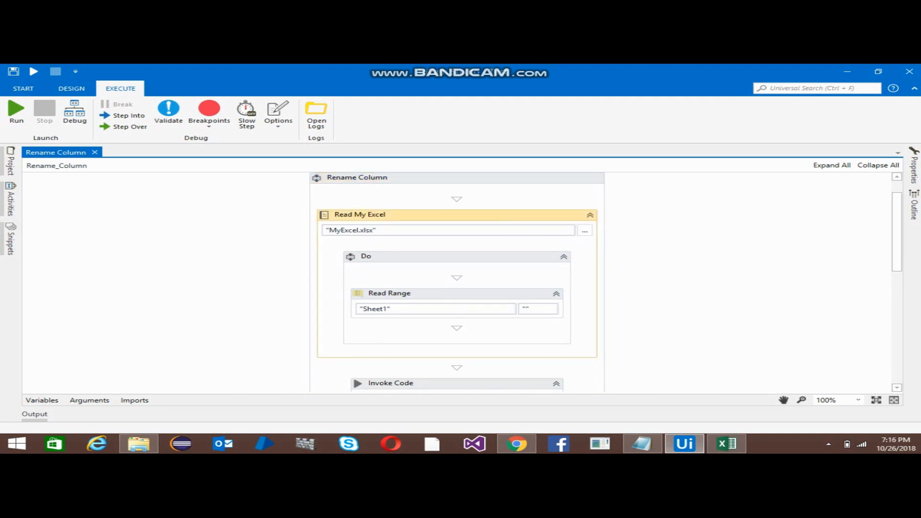
# Step: Review Read Range, the Rename Column sequence and the Invoke Code step renaming columns to Name and Age
pyautogui.click(388, 293)
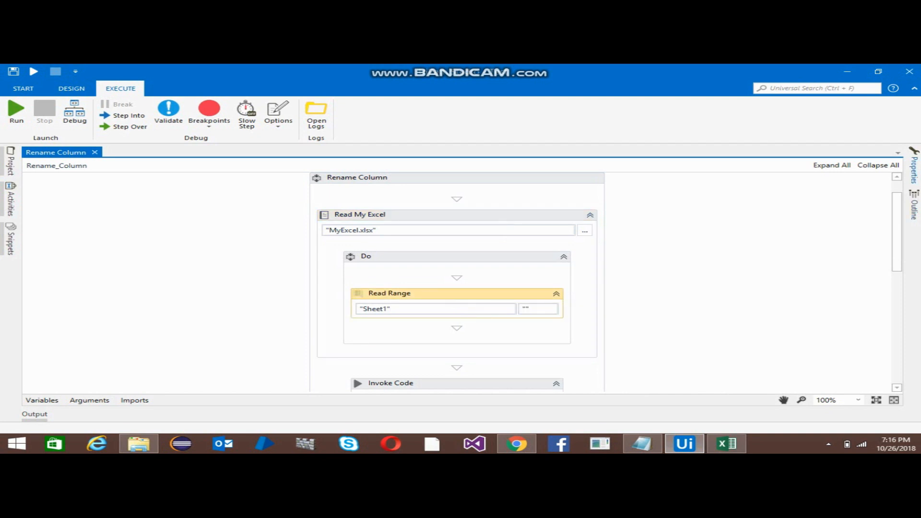
pyautogui.click(388, 293)
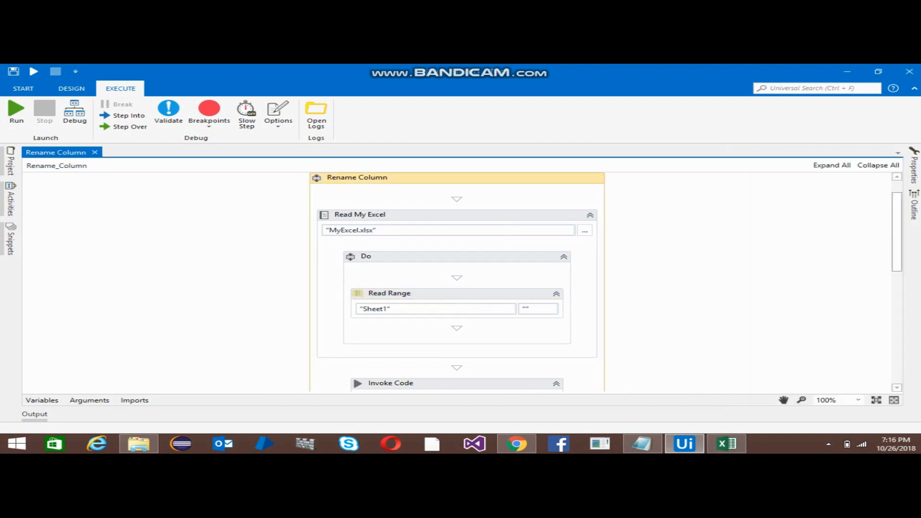
pyautogui.scroll(-3)
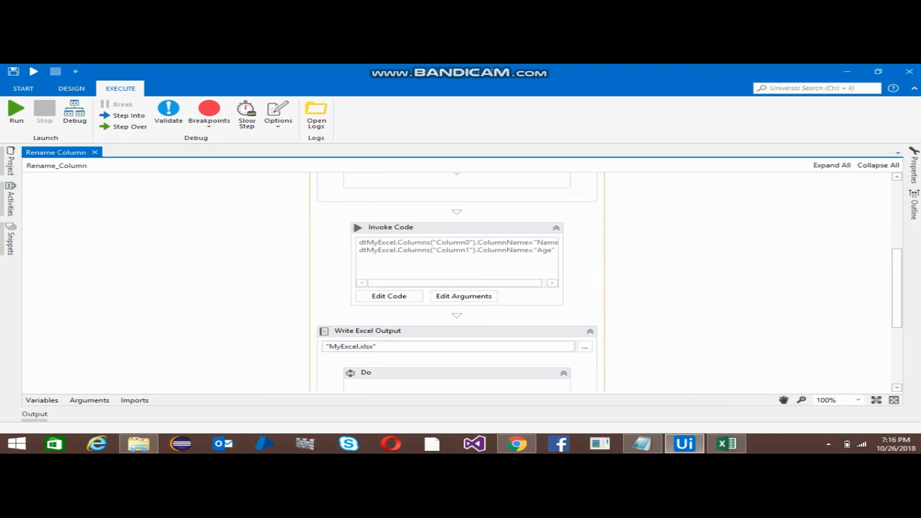
pyautogui.moveTo(391, 227)
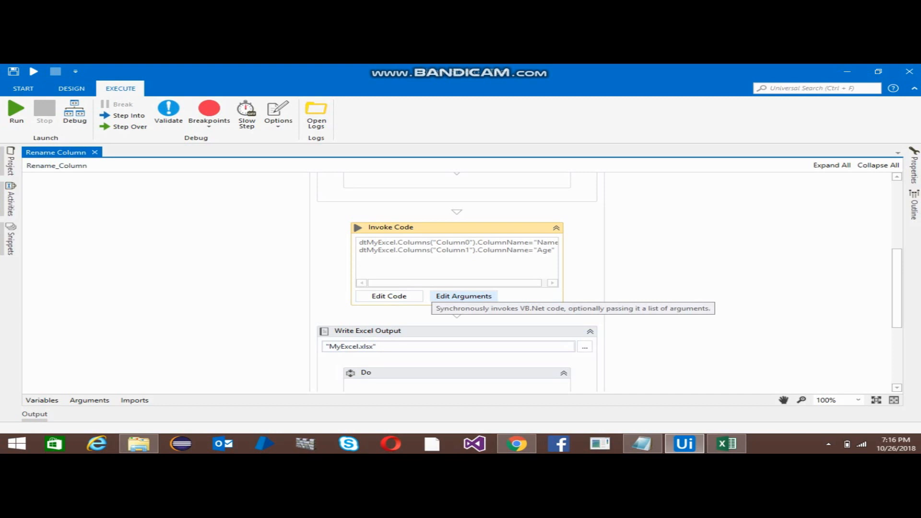
pyautogui.click(388, 297)
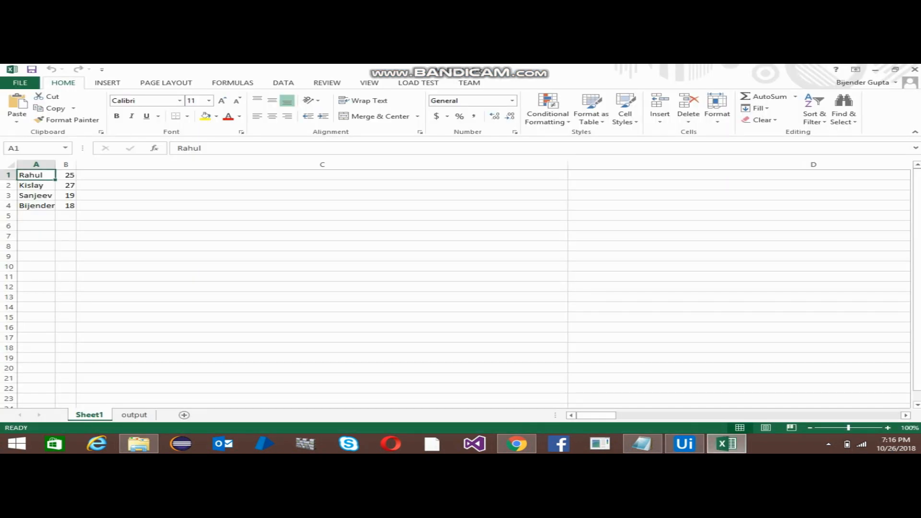
# Step: Examine the unlabelled names column and cell A1 (Rahul), then return to the Invoke Code activity
pyautogui.click(36, 164)
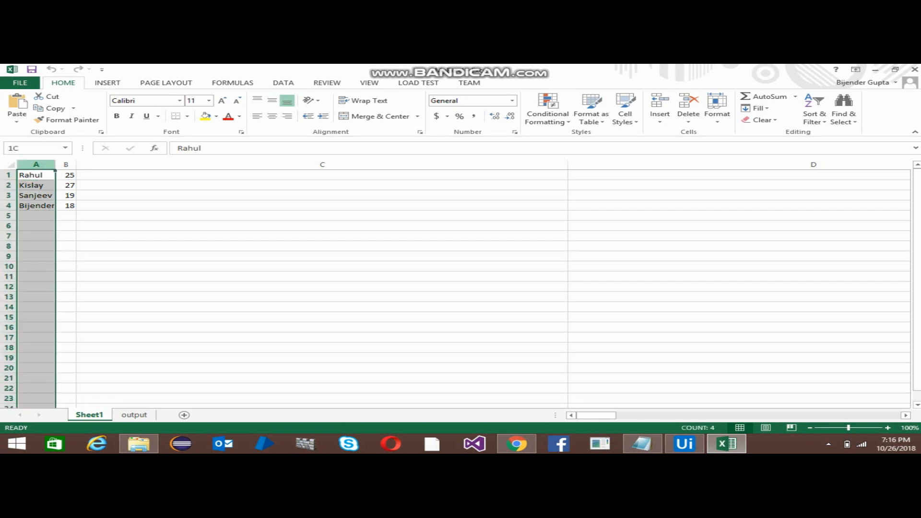
pyautogui.click(35, 175)
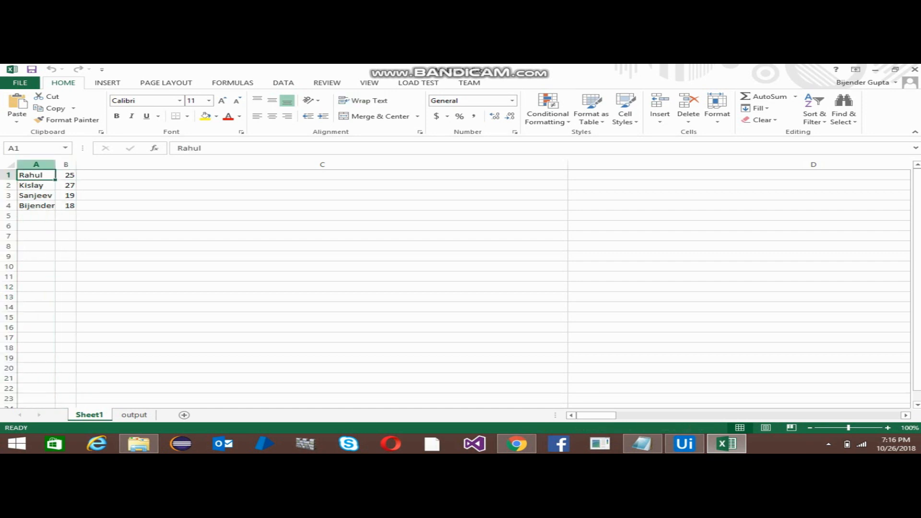
pyautogui.click(36, 164)
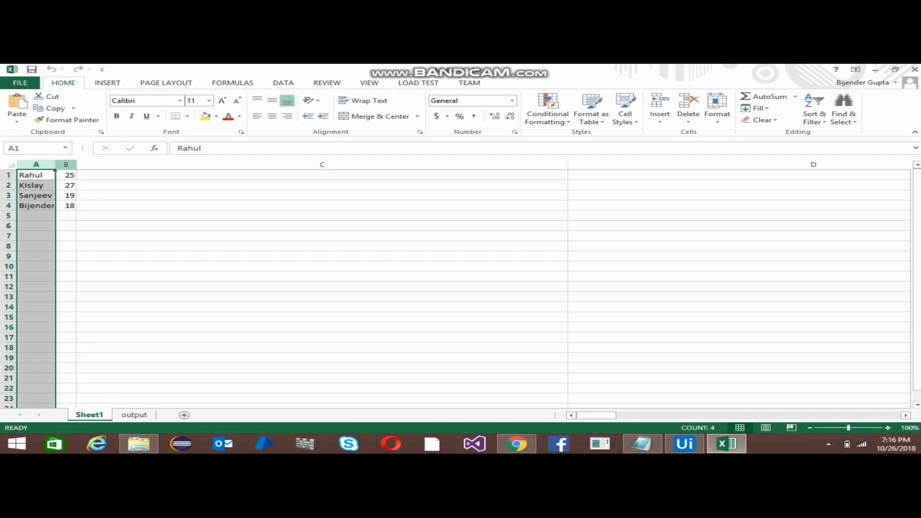
pyautogui.click(683, 443)
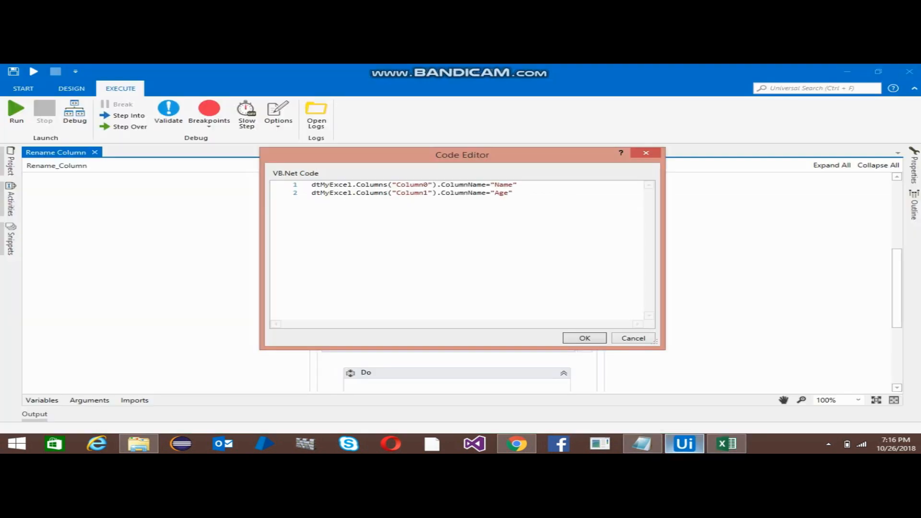
# Step: View the rename code, then show the arguments passing dtMyExcel as an In/Out DataTable
pyautogui.click(412, 184)
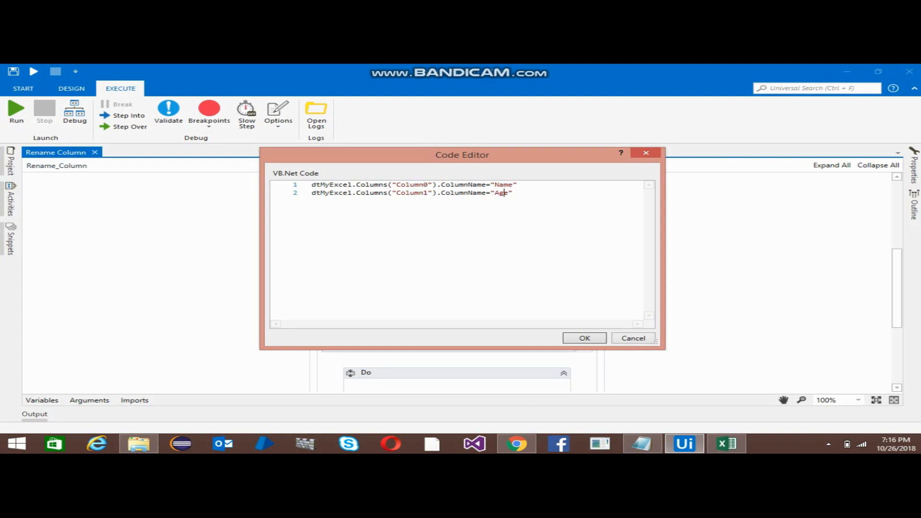
pyautogui.click(584, 338)
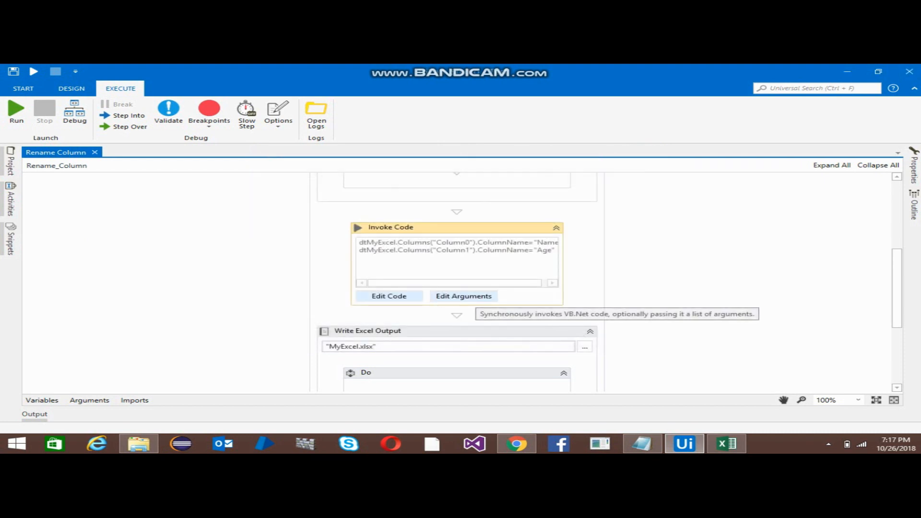
pyautogui.click(462, 295)
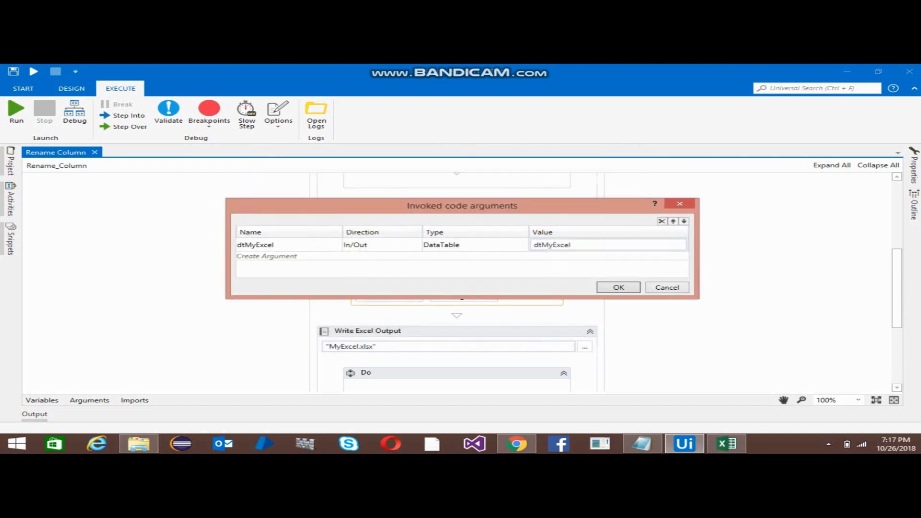
# Step: Inspect the dtMyExcel argument row and close the arguments list with OK
pyautogui.click(288, 245)
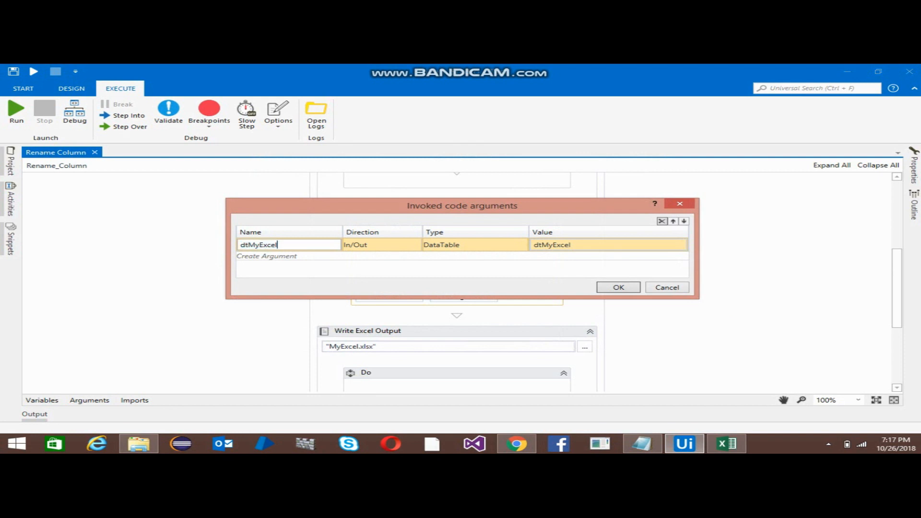
pyautogui.doubleClick(258, 245)
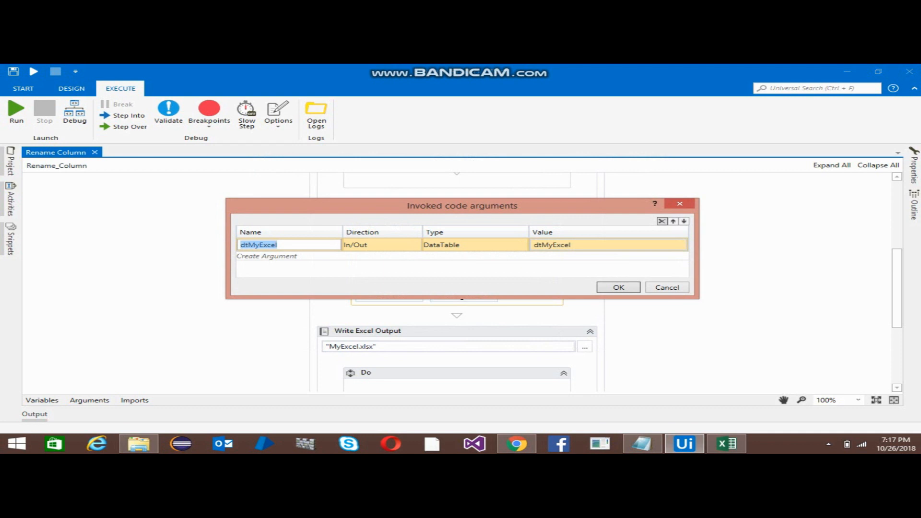
pyautogui.click(608, 245)
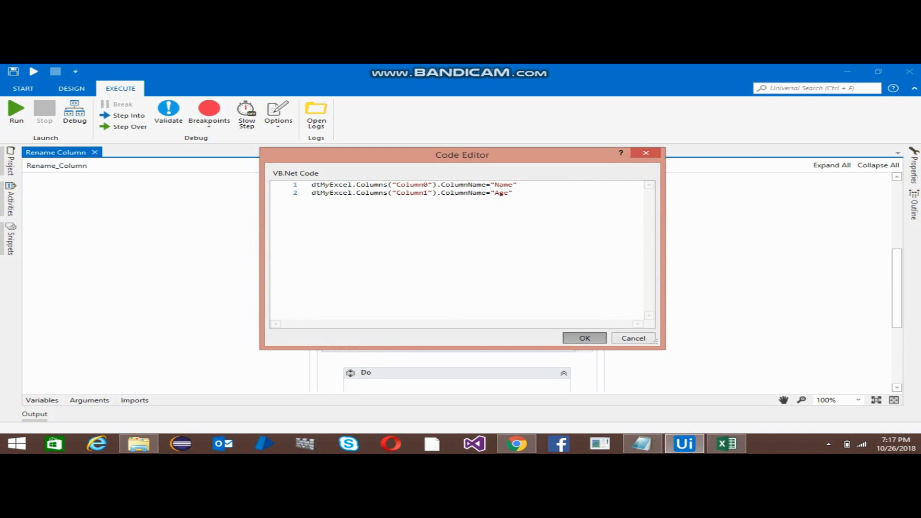
# Step: Close the VB.Net code editor with OK, leaving Invoke Code ahead of Write Excel Output
pyautogui.click(585, 337)
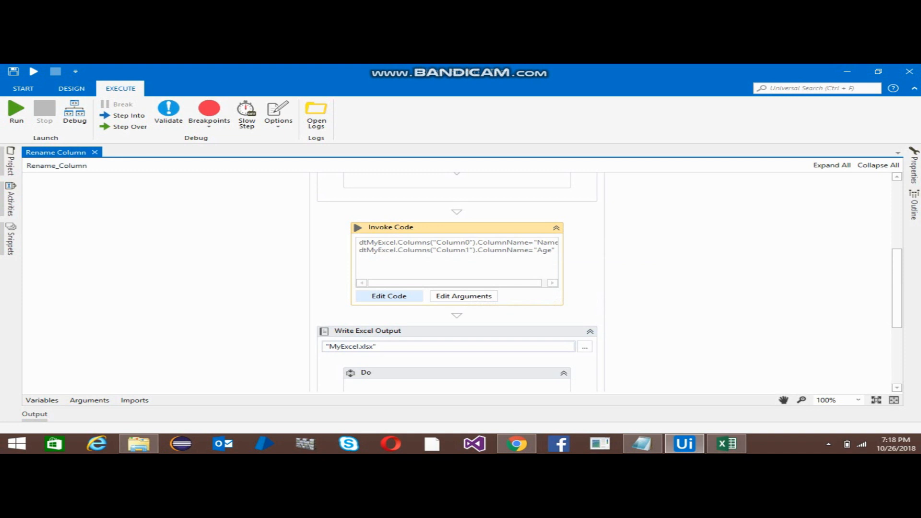
pyautogui.scroll(-3)
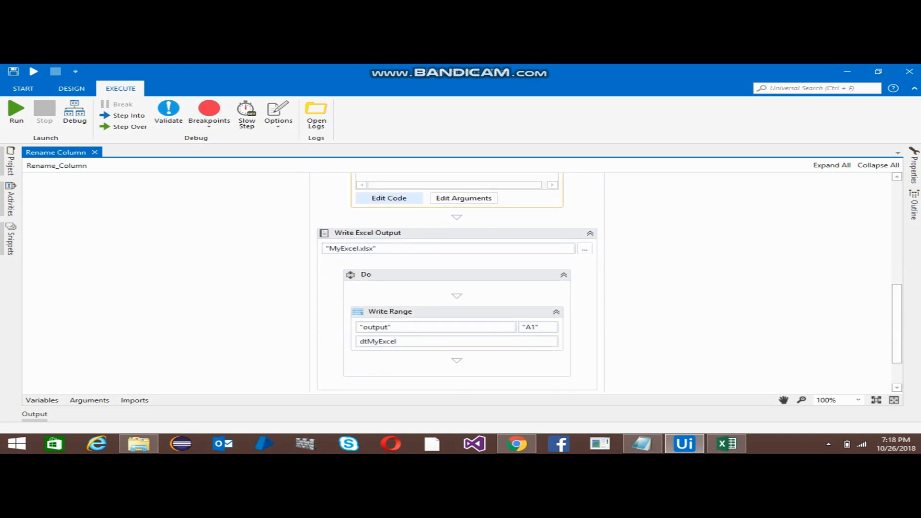
pyautogui.click(368, 233)
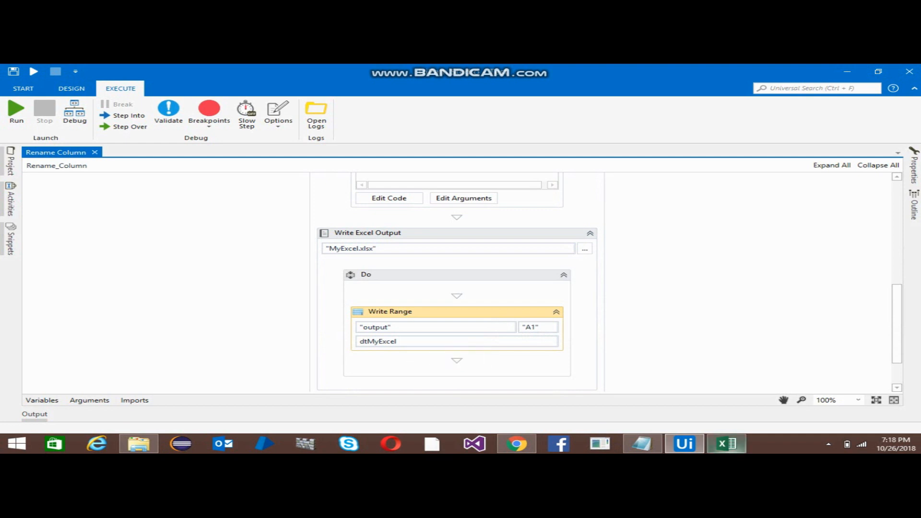
pyautogui.click(726, 443)
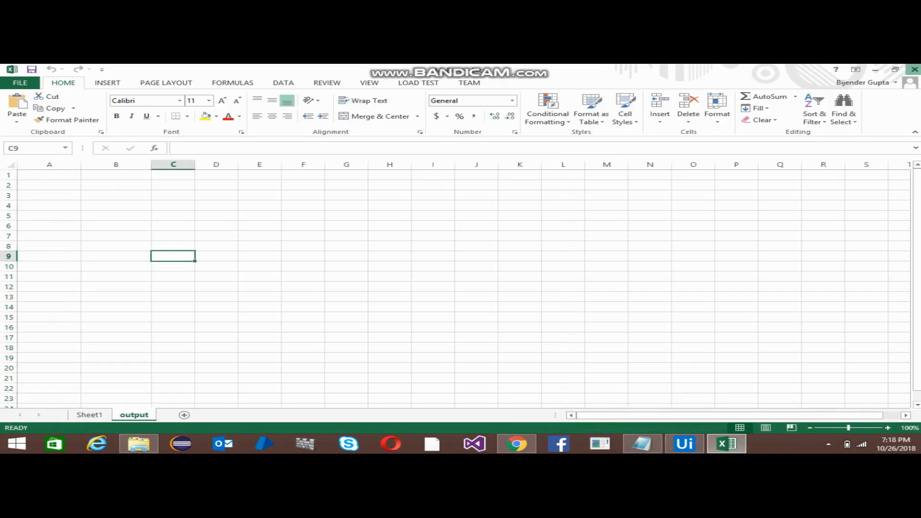
pyautogui.click(683, 443)
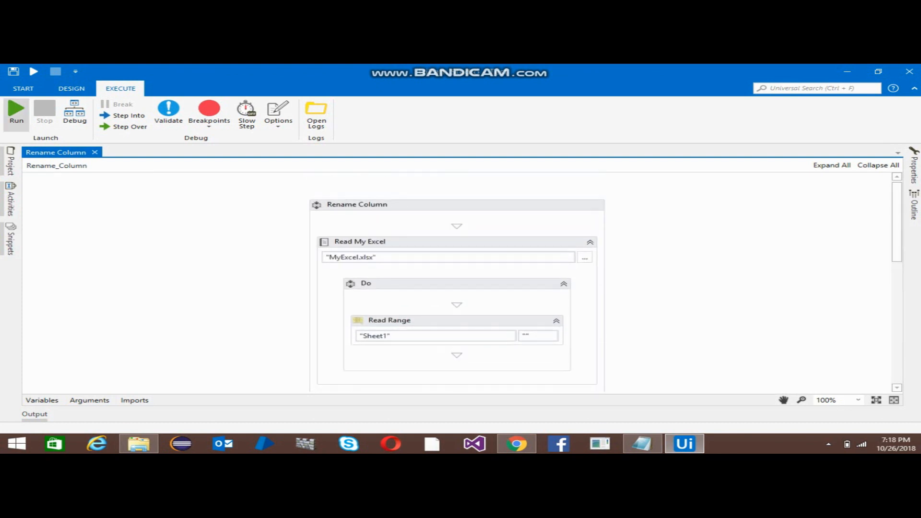
# Step: Run the Rename Column workflow so MyExcel gains Name and Age headers
pyautogui.click(16, 111)
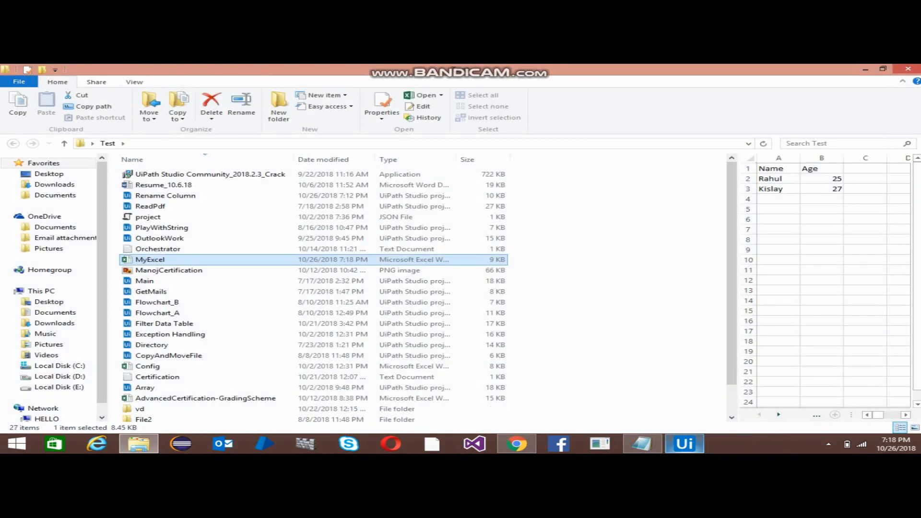
# Step: Open MyExcel and compare the output sheet's Name/Age headers with the headerless Sheet1
pyautogui.click(683, 443)
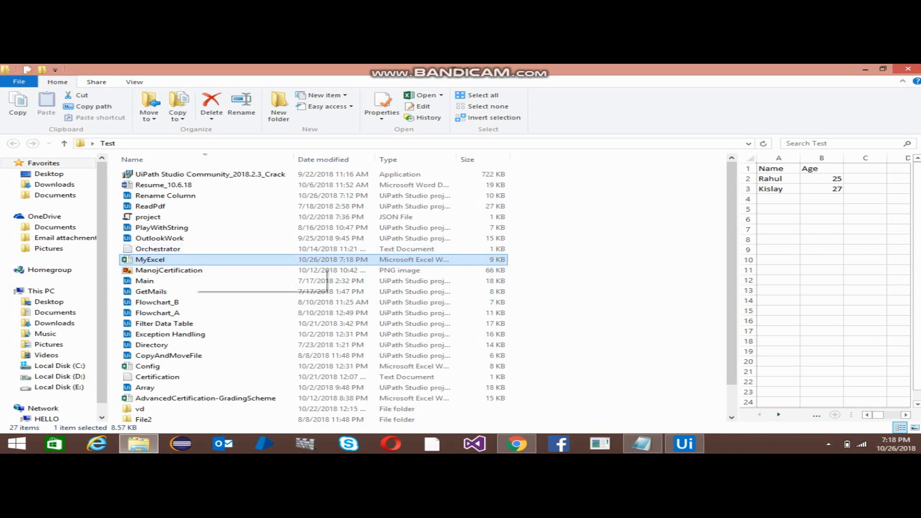
pyautogui.doubleClick(151, 259)
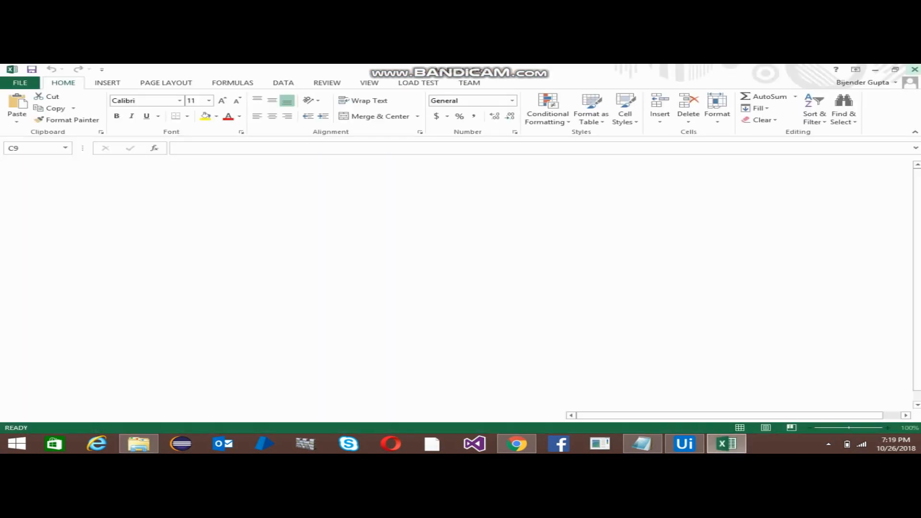
pyautogui.click(134, 414)
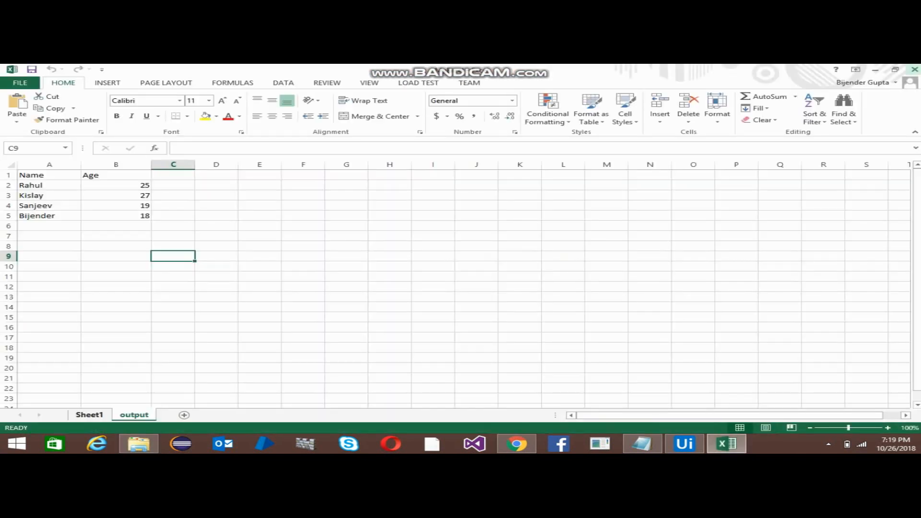
pyautogui.click(89, 414)
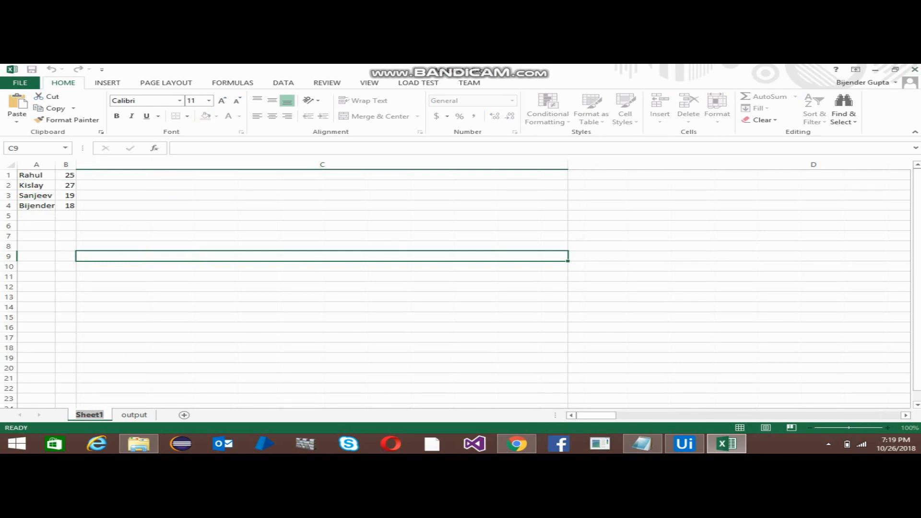
# Step: Confirm the new Age header on the output sheet and return to the workflow
pyautogui.click(134, 414)
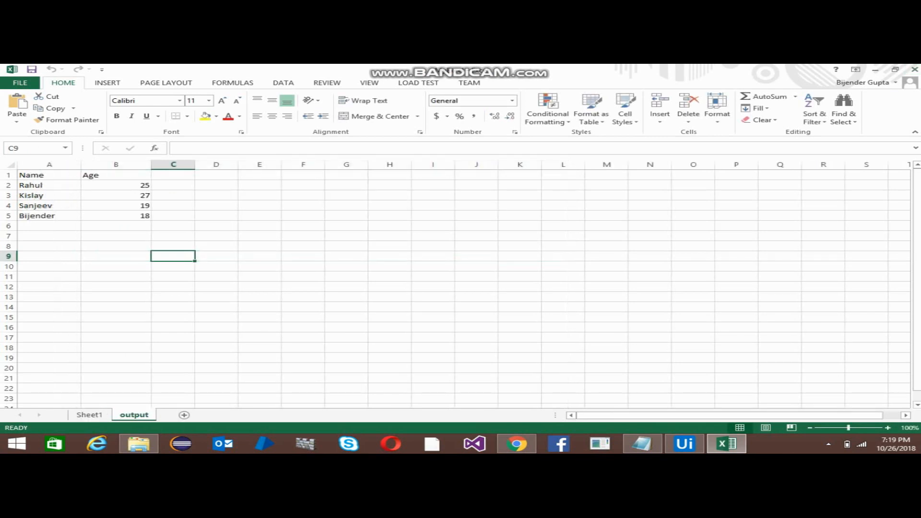
pyautogui.click(116, 175)
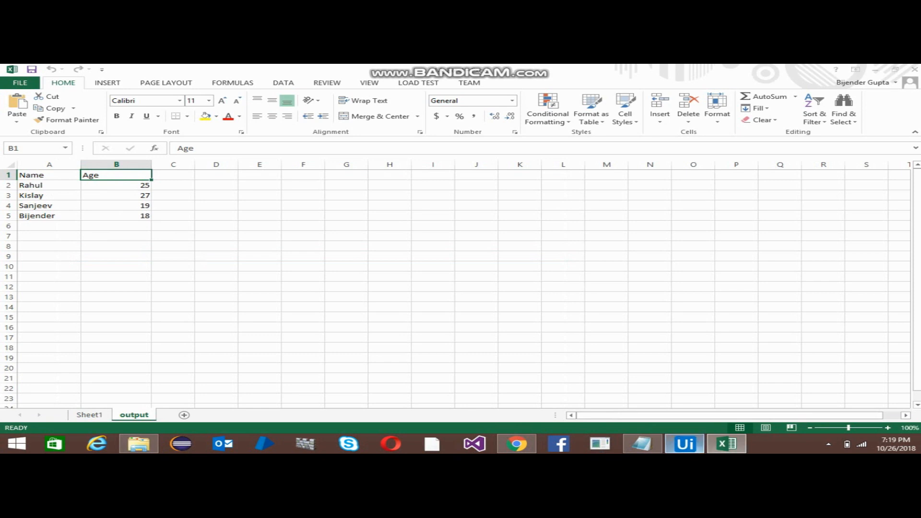
pyautogui.click(683, 444)
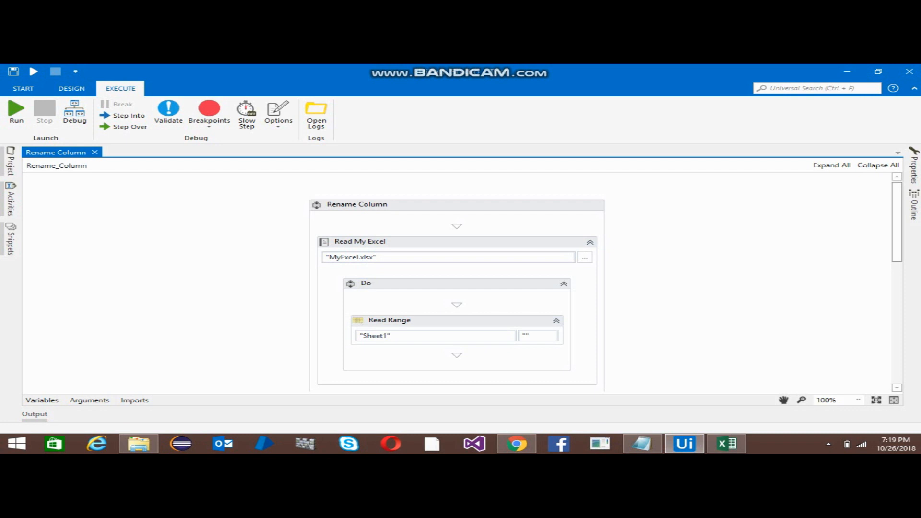
pyautogui.scroll(-3)
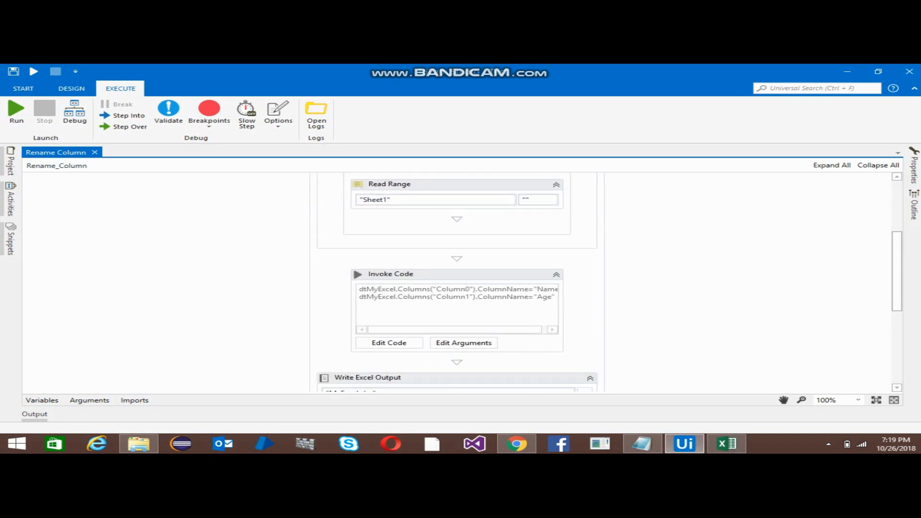